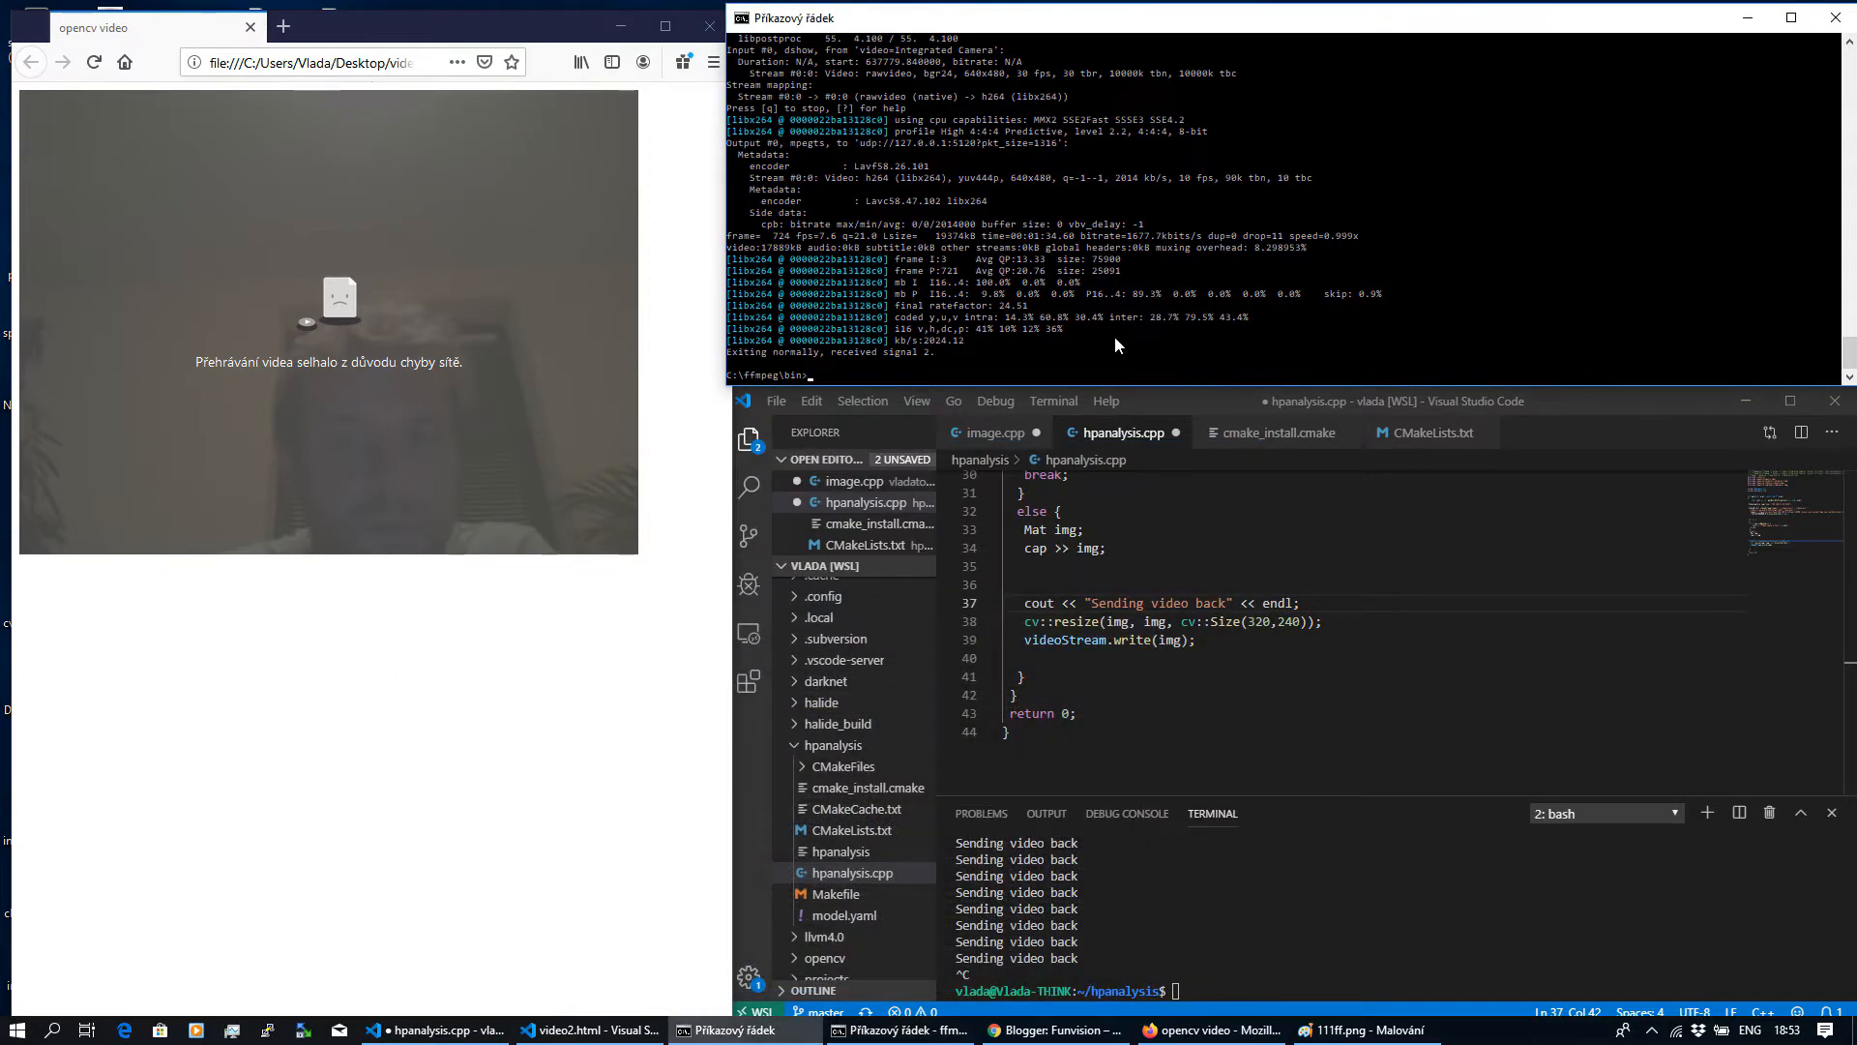
# - Start the ffmpeg dshow capture of the integrated camera, encoding libx264 and streaming over UDP
pyautogui.rightClick(826, 350)
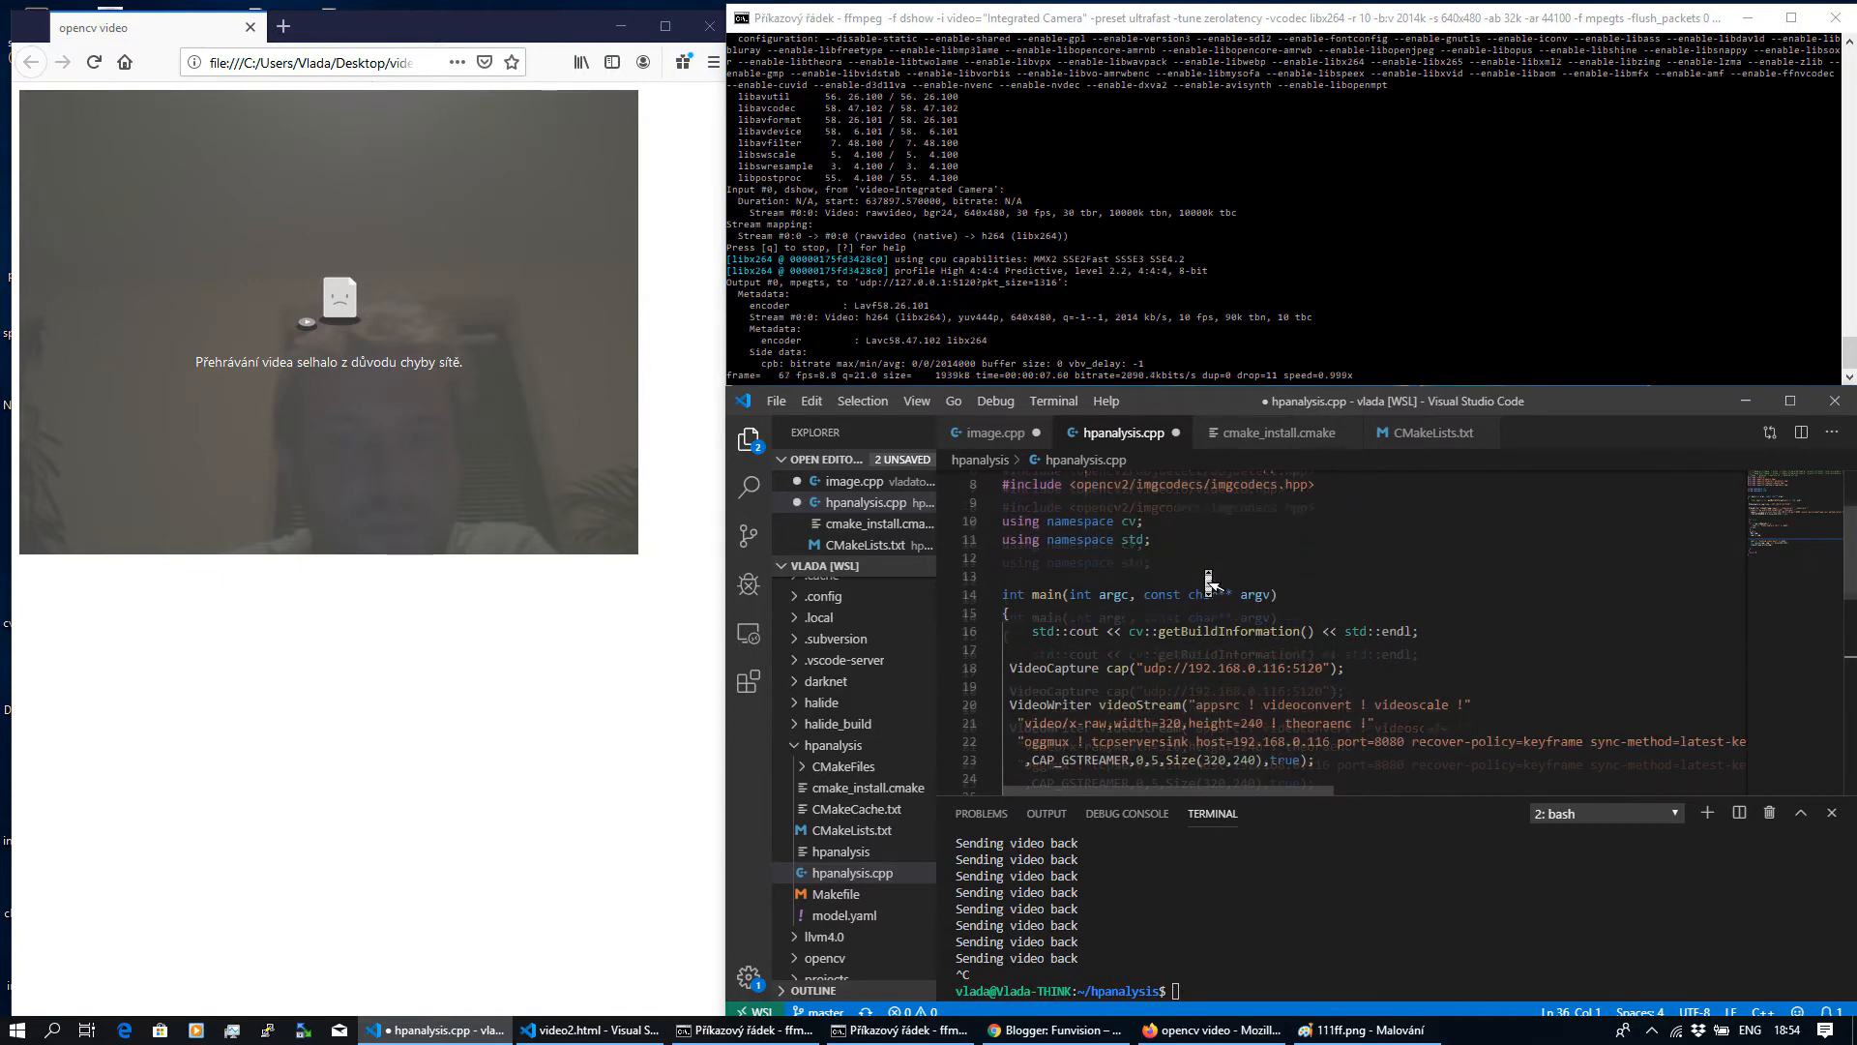
pyautogui.scroll(-3)
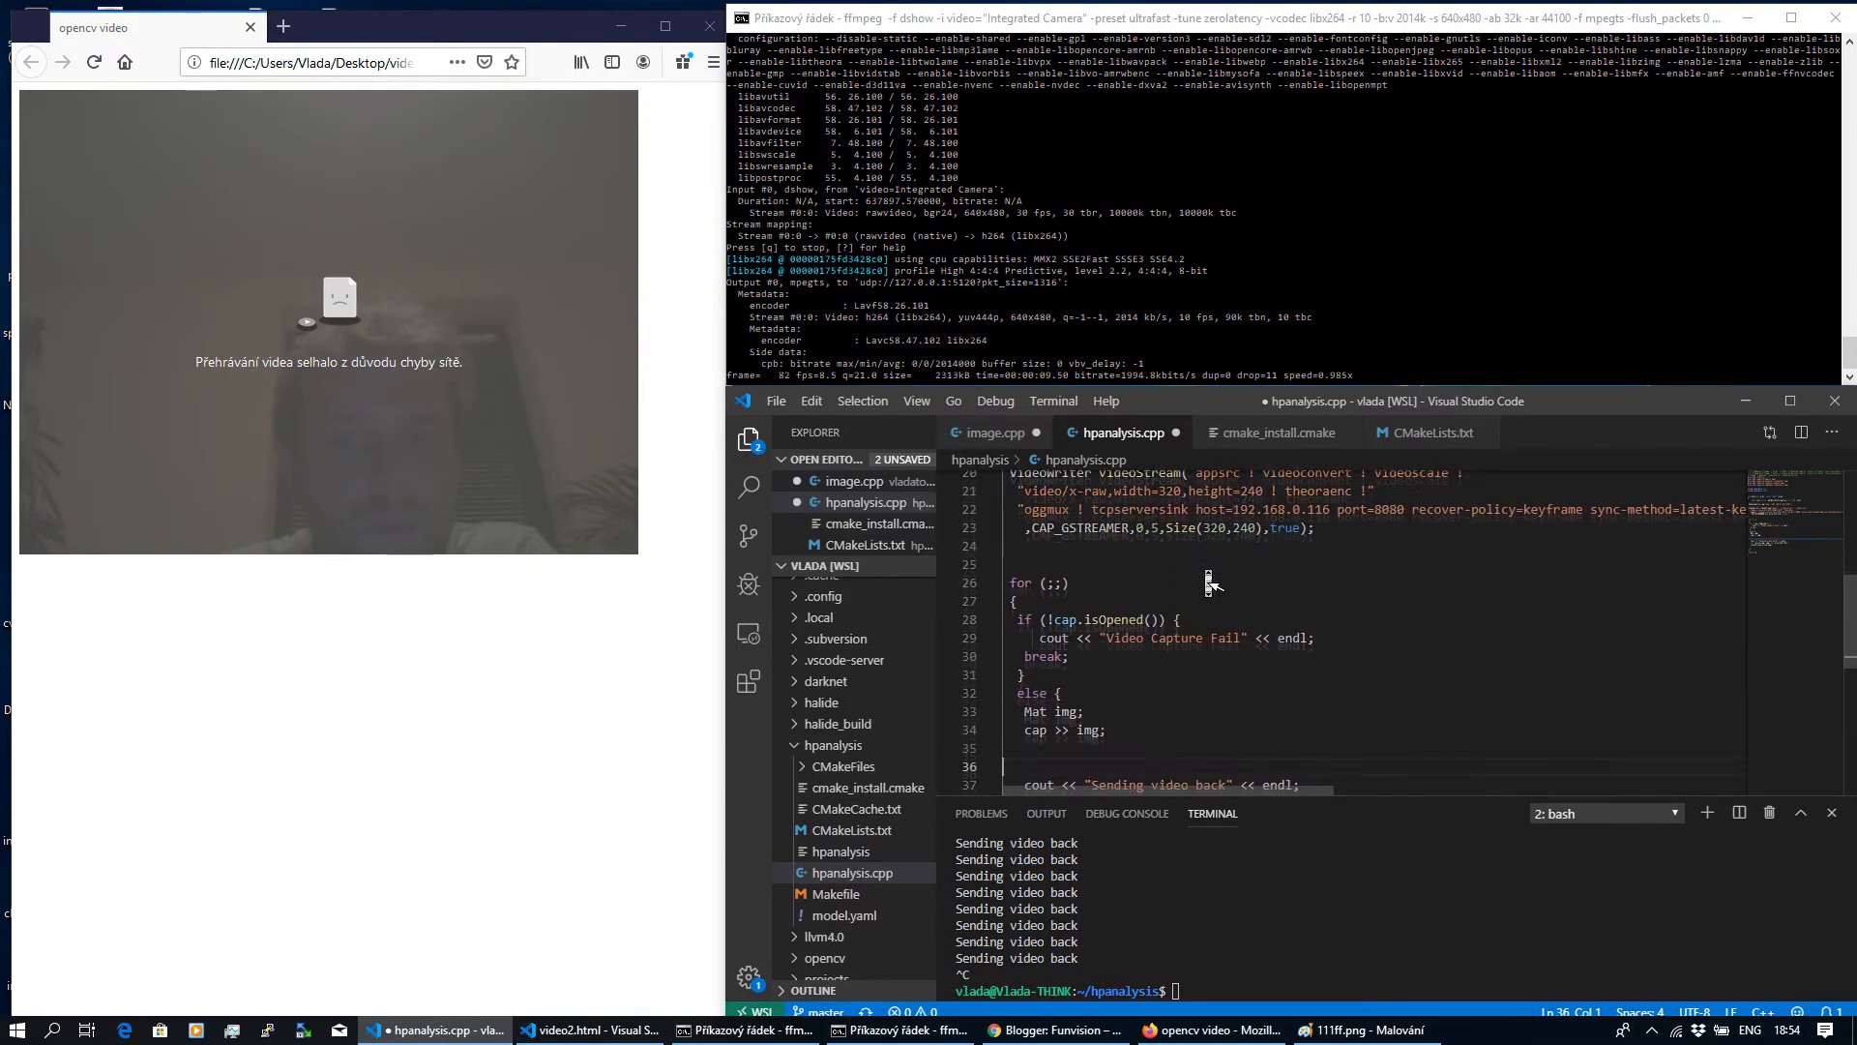
pyautogui.scroll(-3)
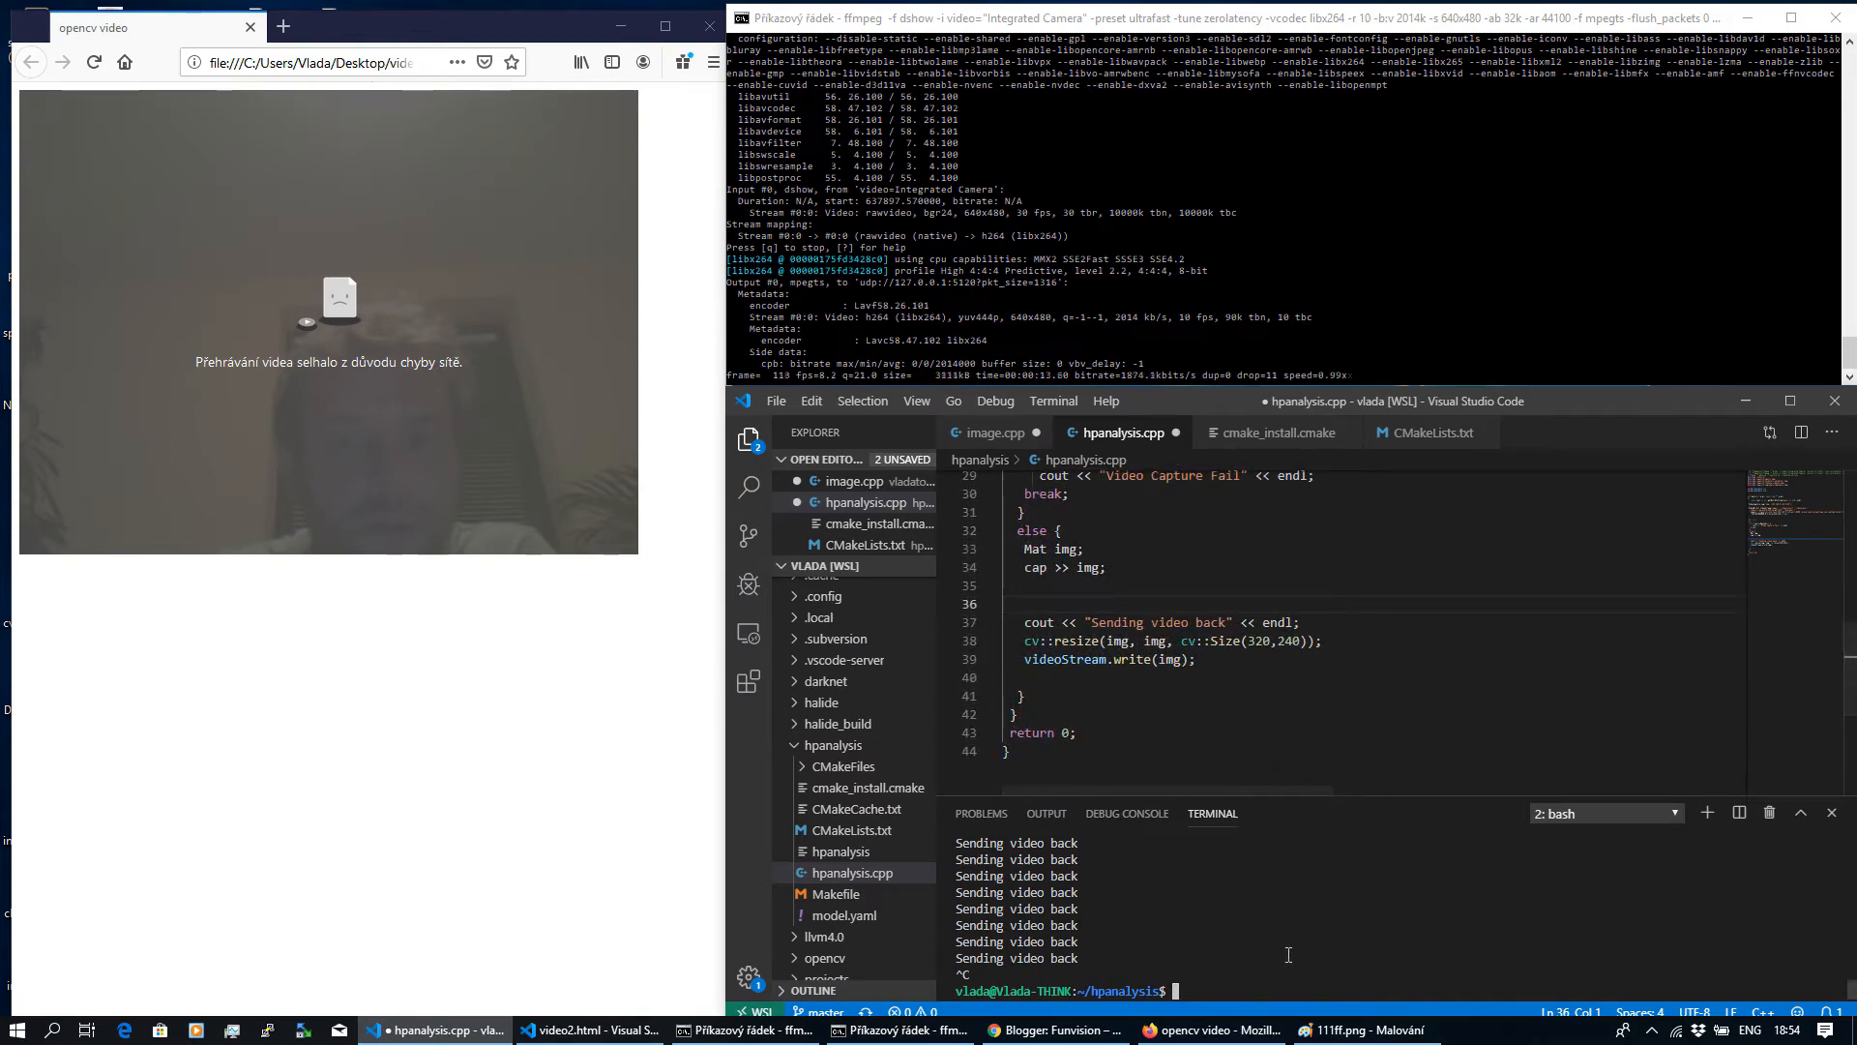
# - Rebuild with make and launch ./hpanalysis in the VS Code bash terminal
pyautogui.write('make')
pyautogui.write('./hpanalysis')
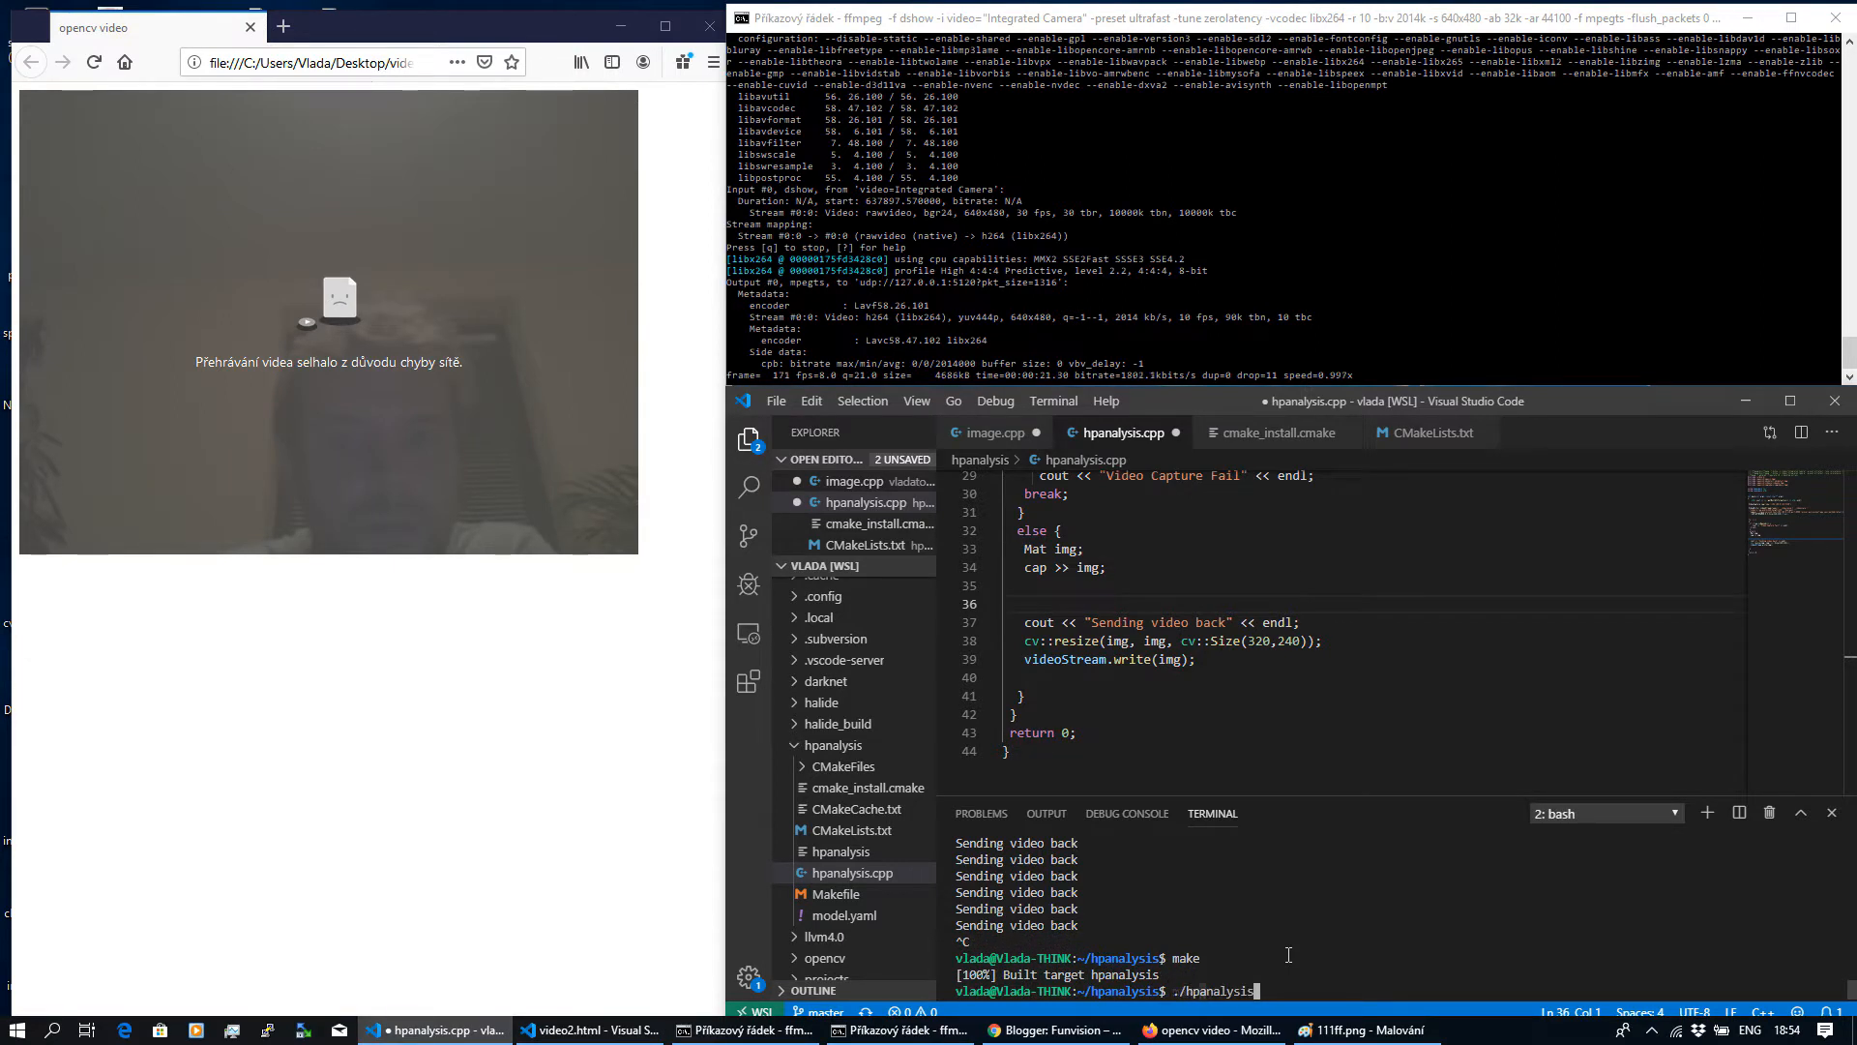
pyautogui.press('Return')
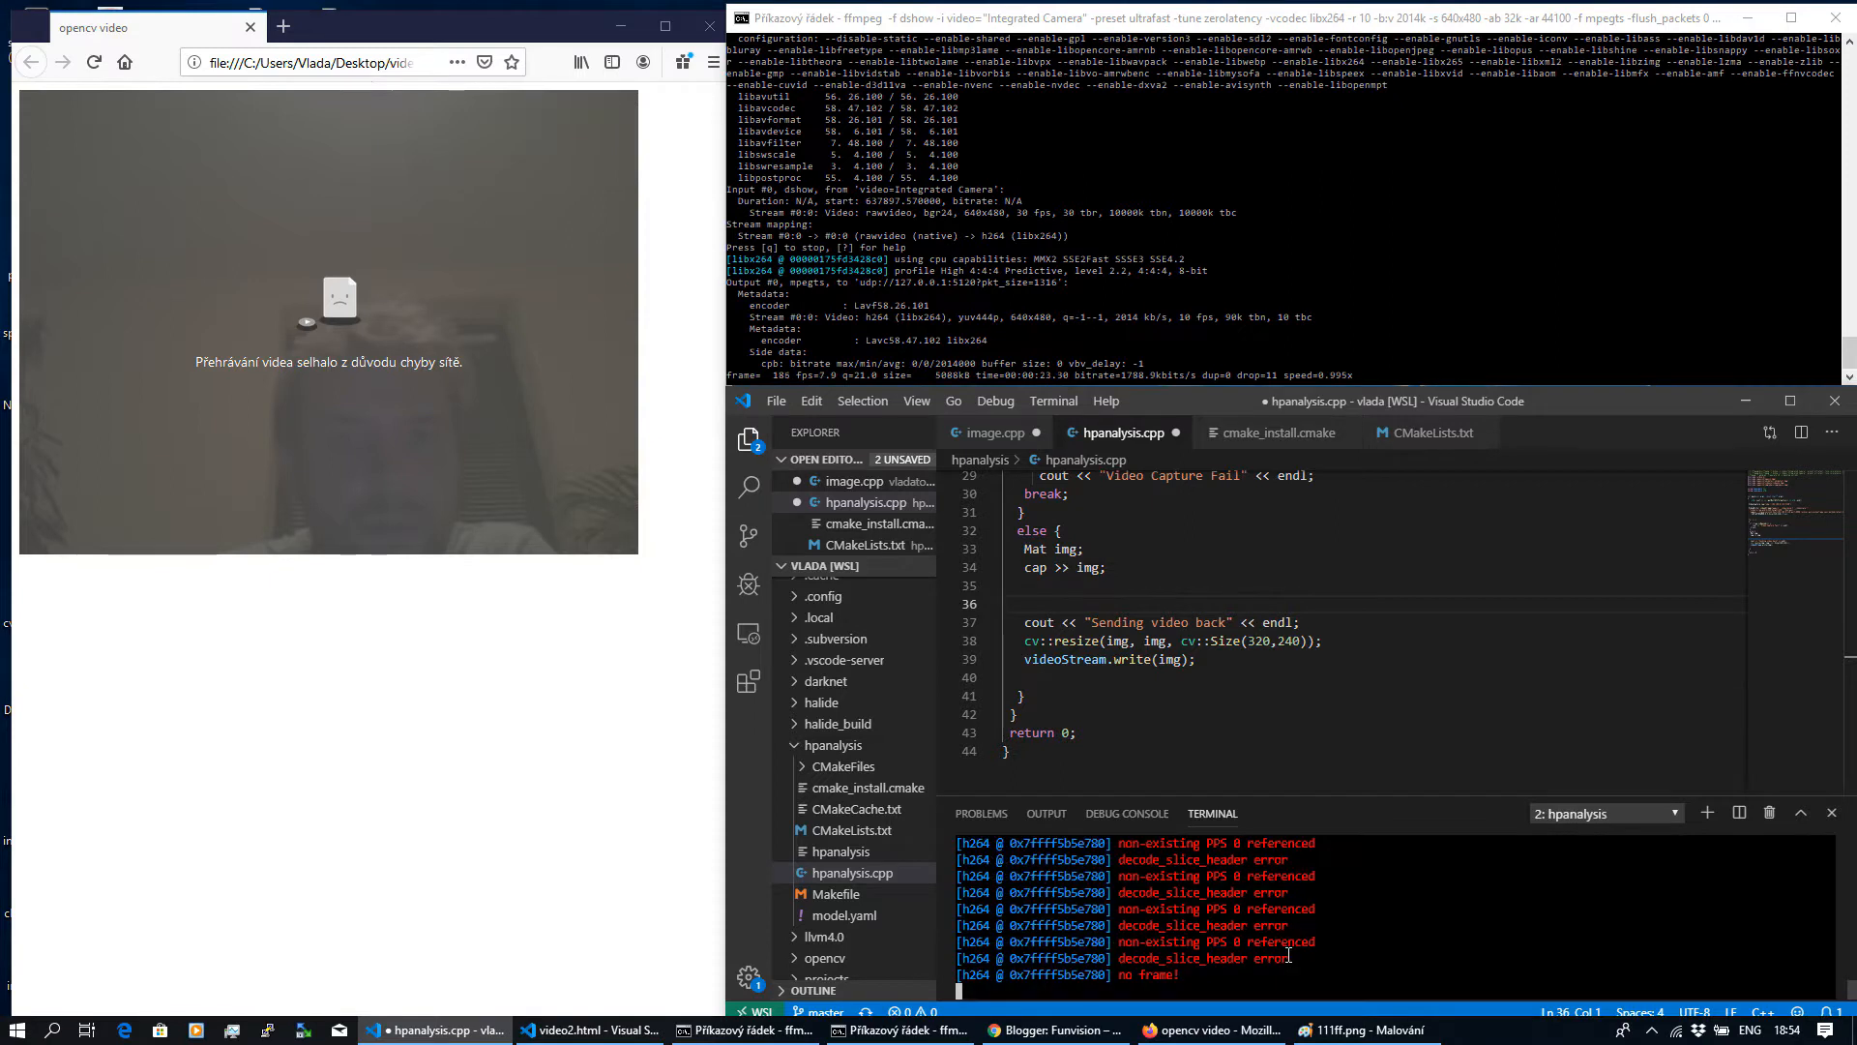